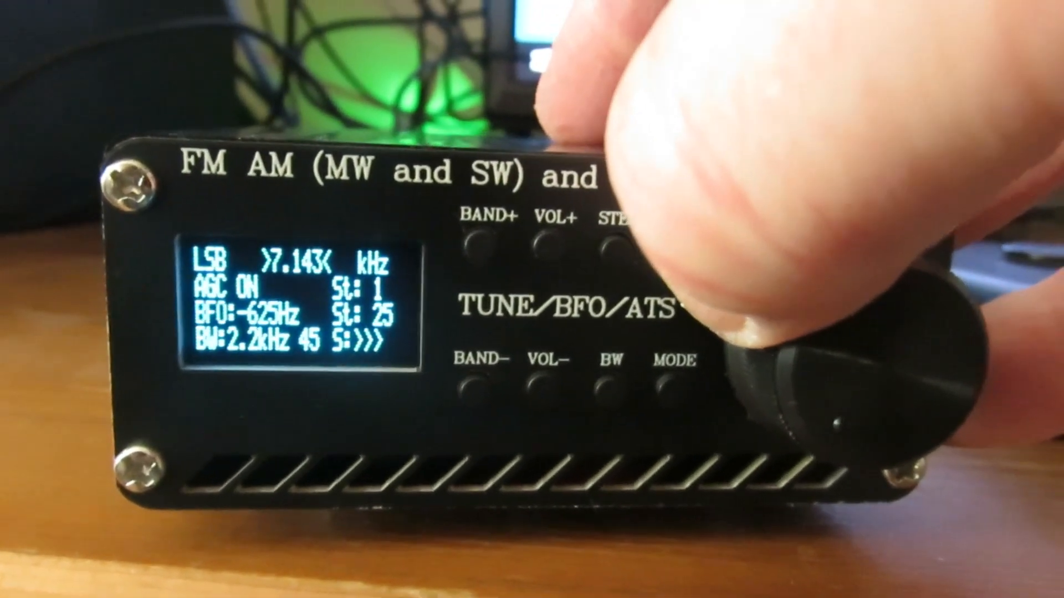
left_click(671, 387)
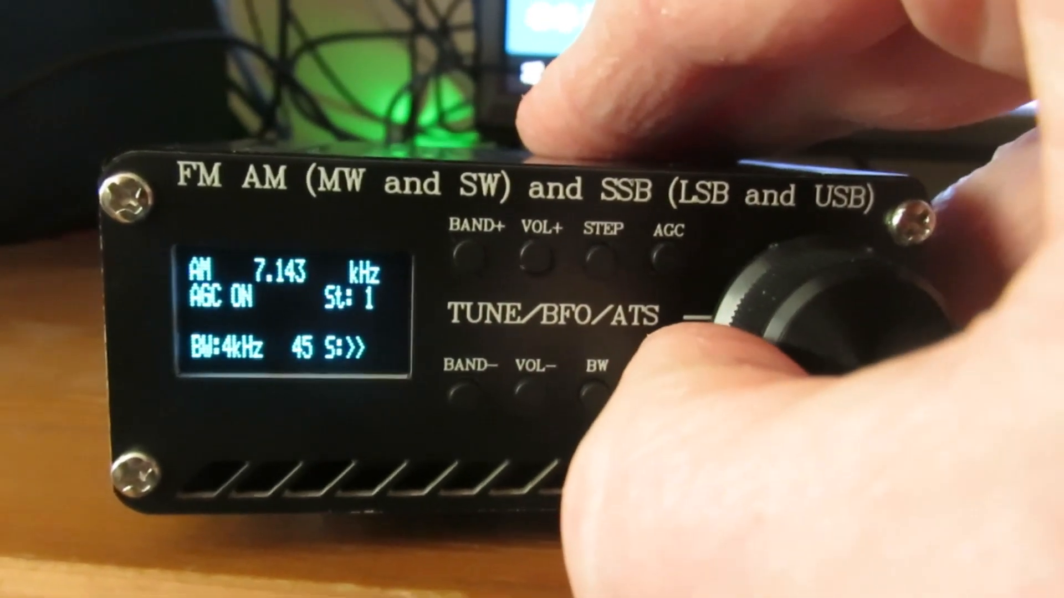
left_click(594, 377)
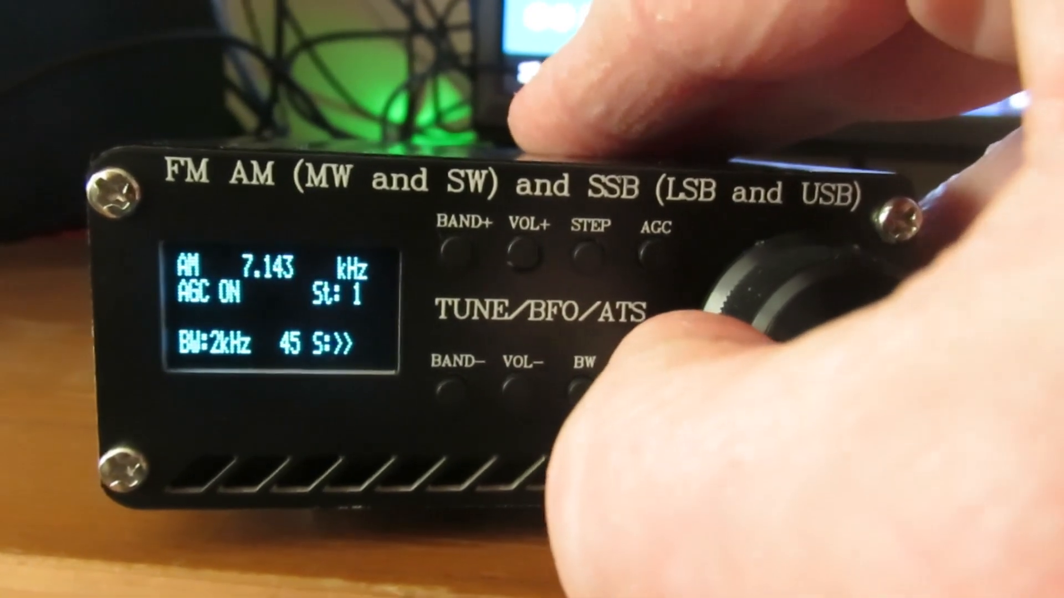
left_click(583, 390)
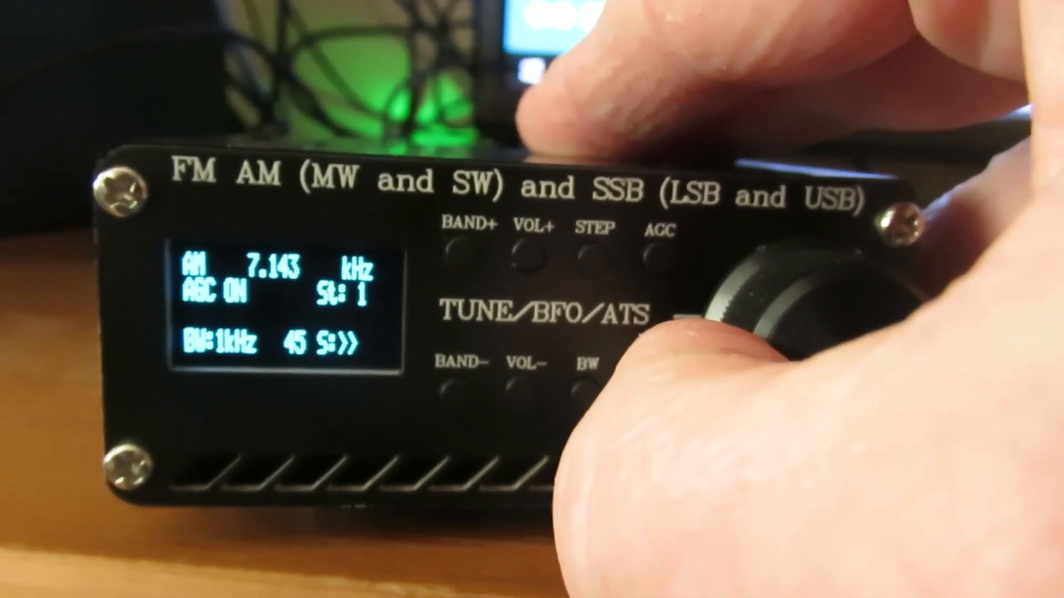